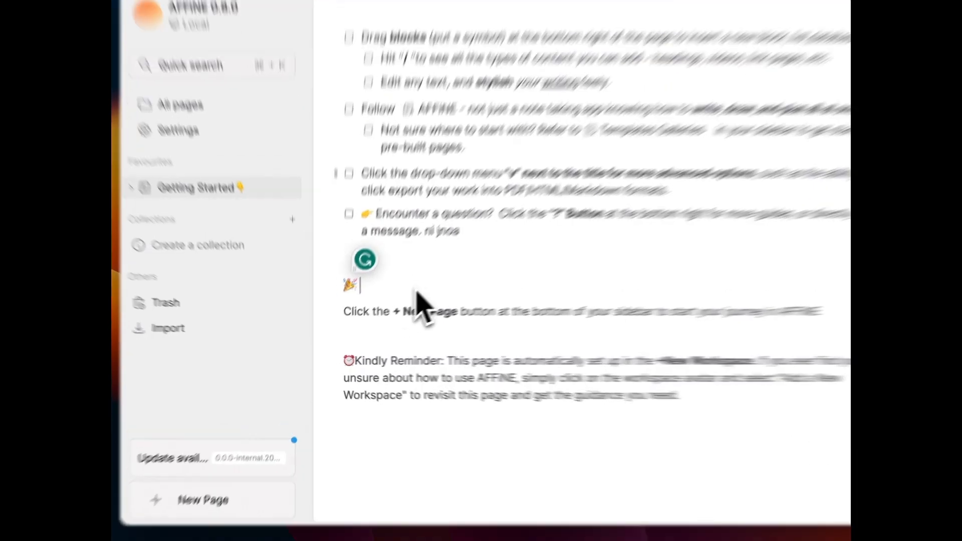
Type the misspelt word 'Congradu' and accept Grammarly's 'Congratulations' correction for the heading.
text(Congradulations! You have)
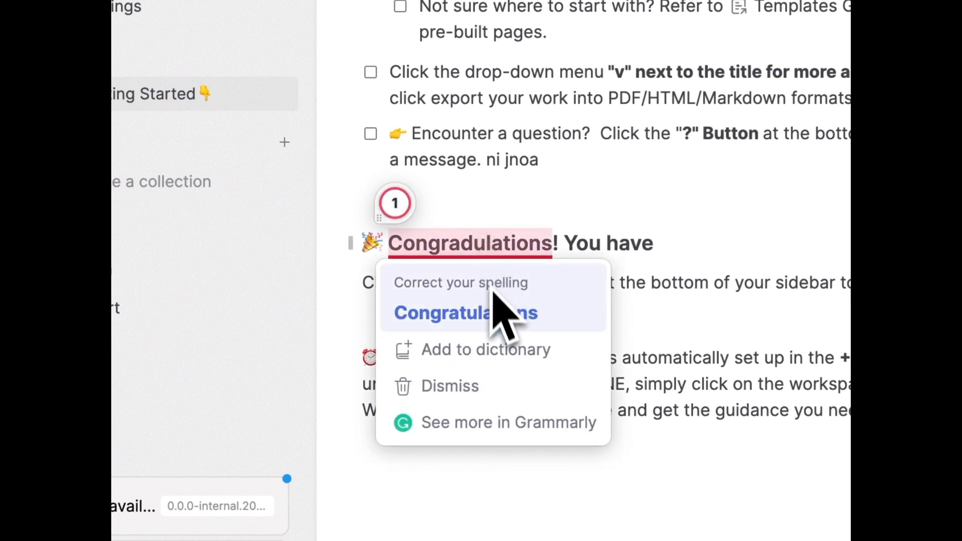
click(466, 313)
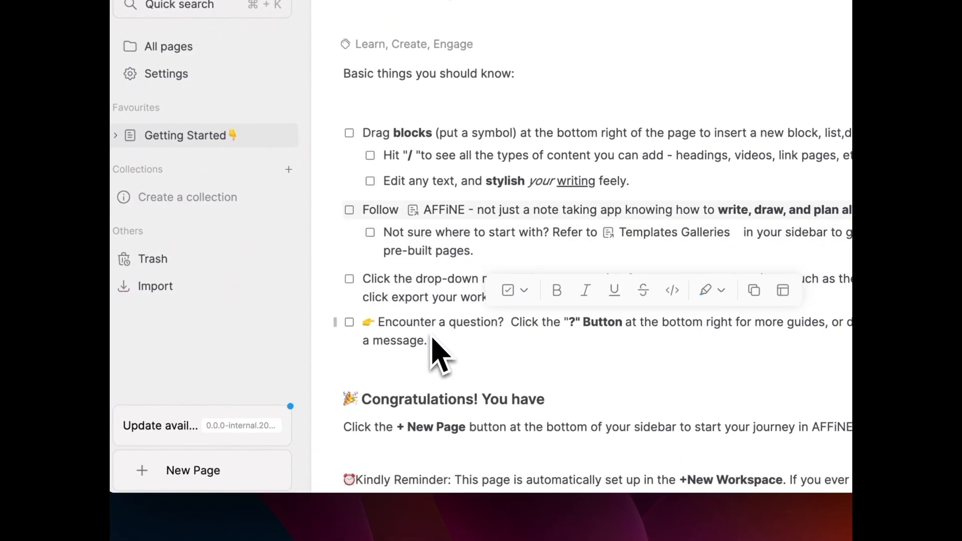
Scroll down and back up the page to locate the last two checklist blocks.
scroll(down, 3)
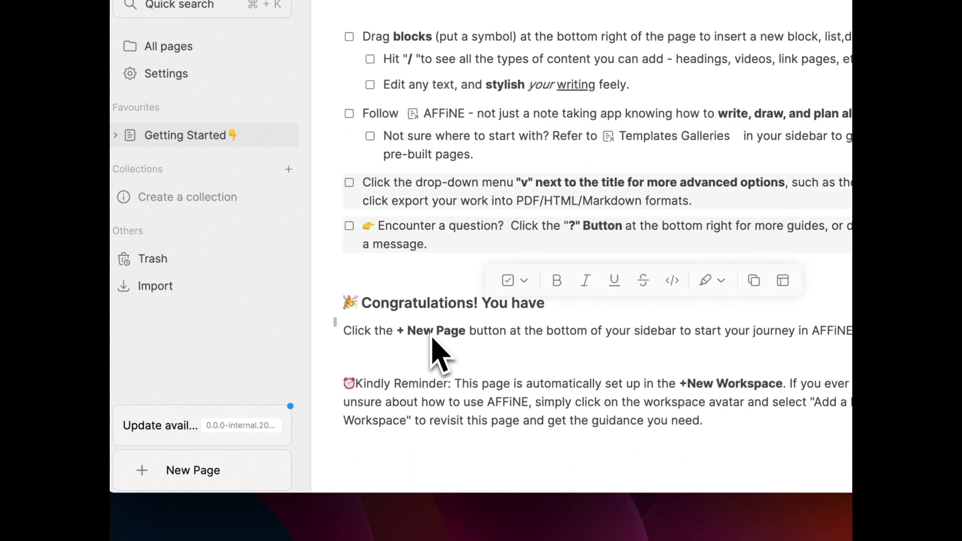
scroll(up, 3)
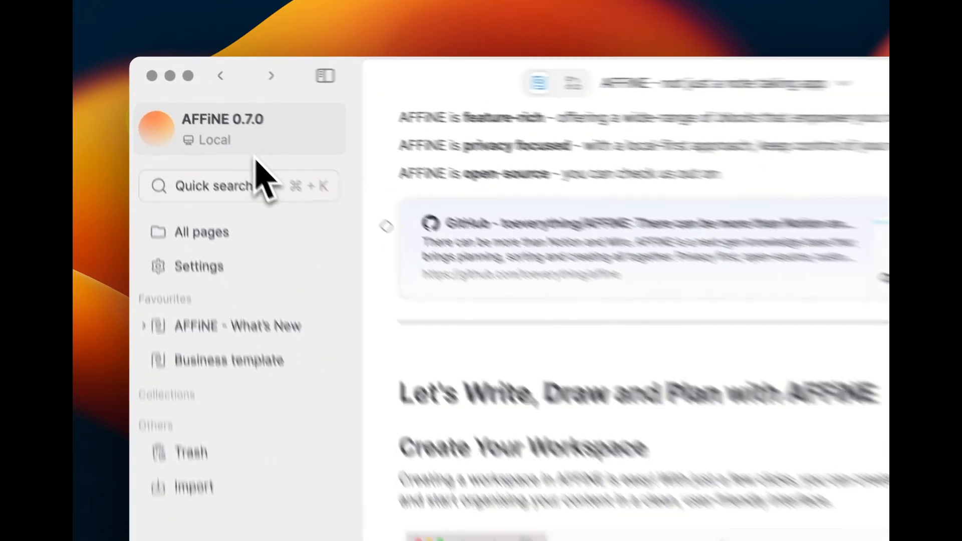
scroll(down, 3)
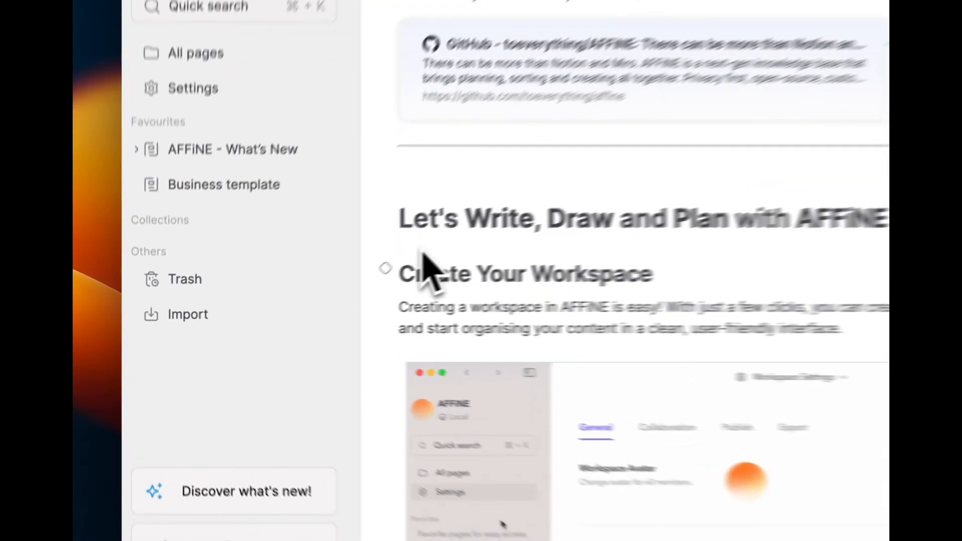
scroll(down, 3)
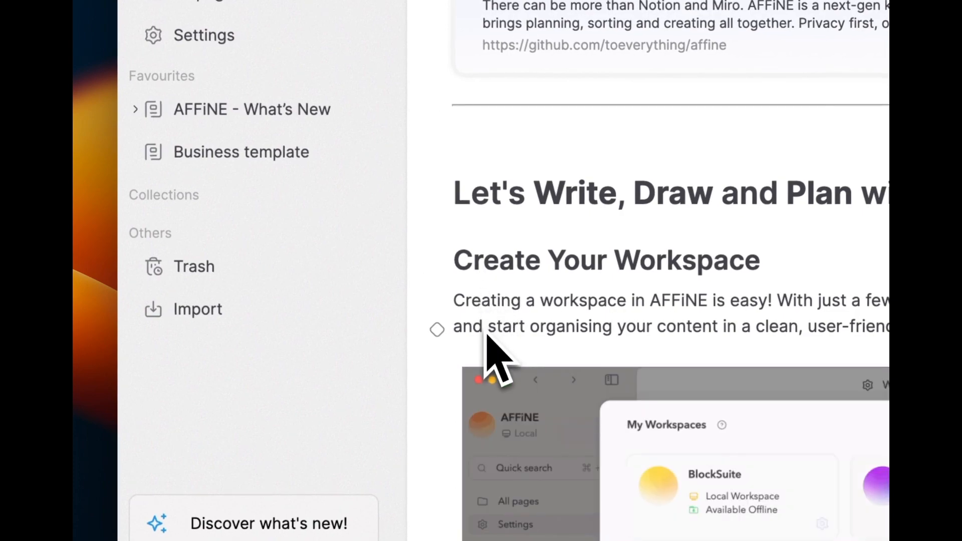